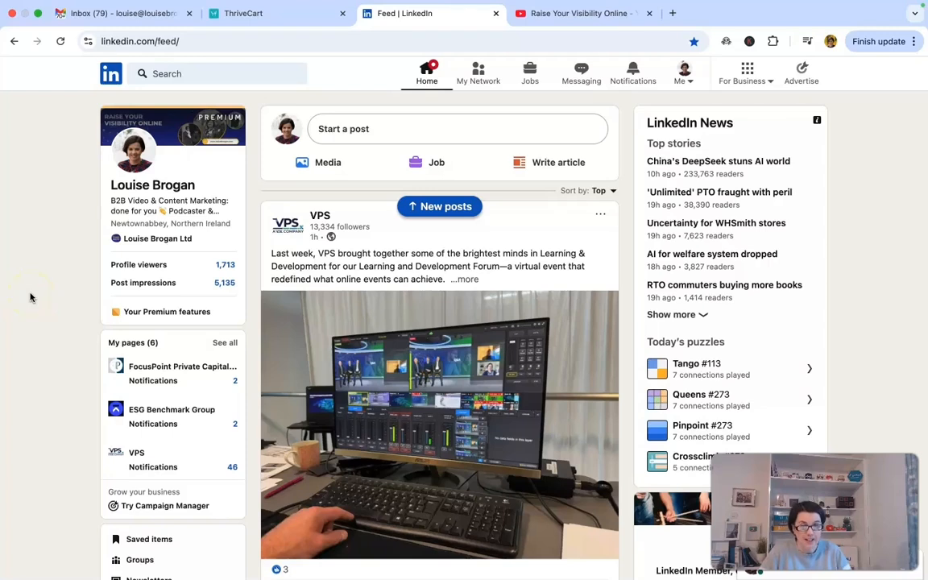
{"action": "mouse_move", "coordinate": [472, 128]}
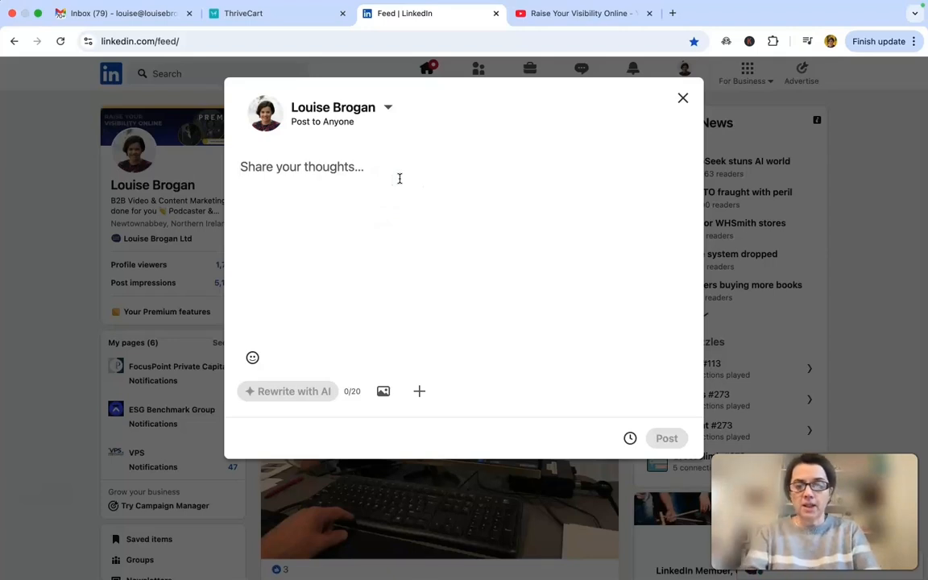
{"action": "type", "text": "Today I am going"}
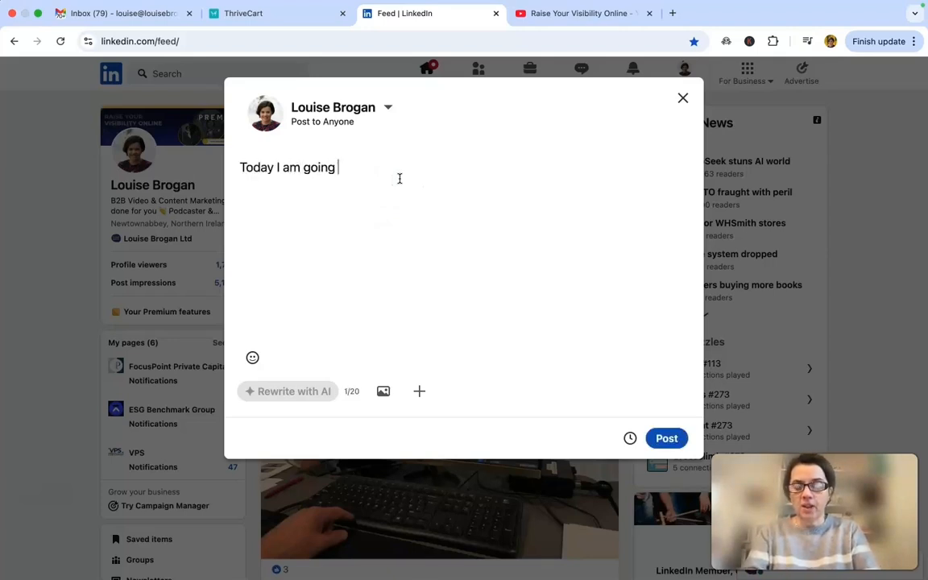
{"action": "type", "text": "to tag @"}
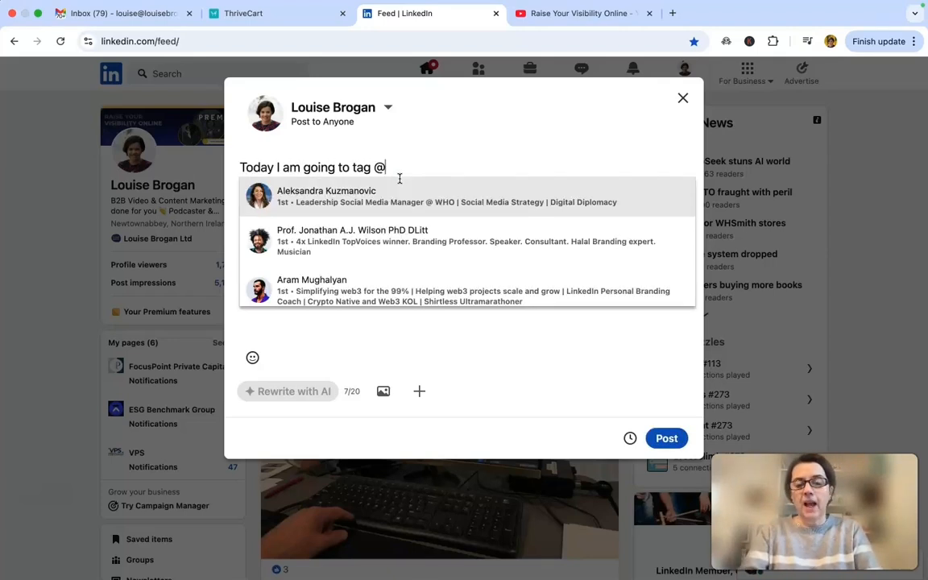
{"action": "key", "text": "Backspace"}
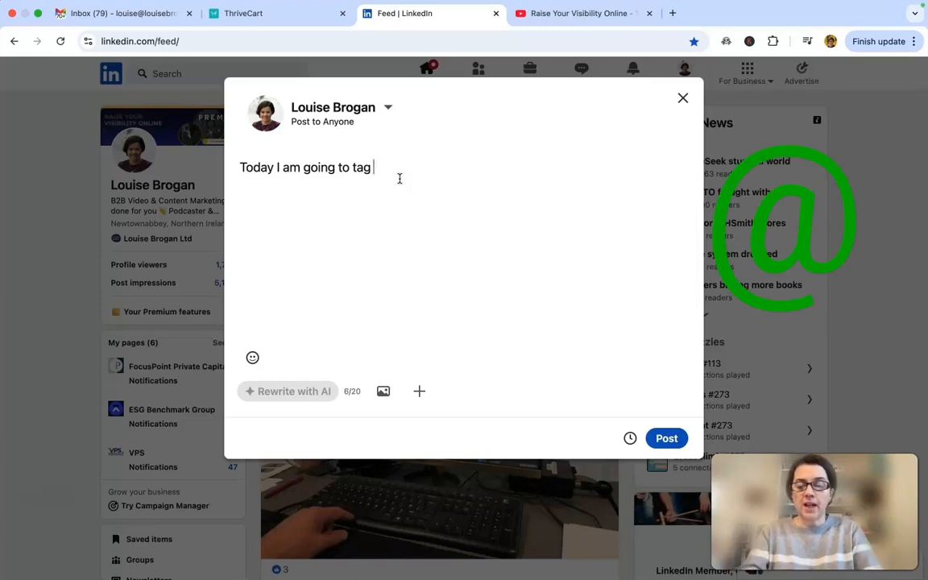
{"action": "type", "text": "@"}
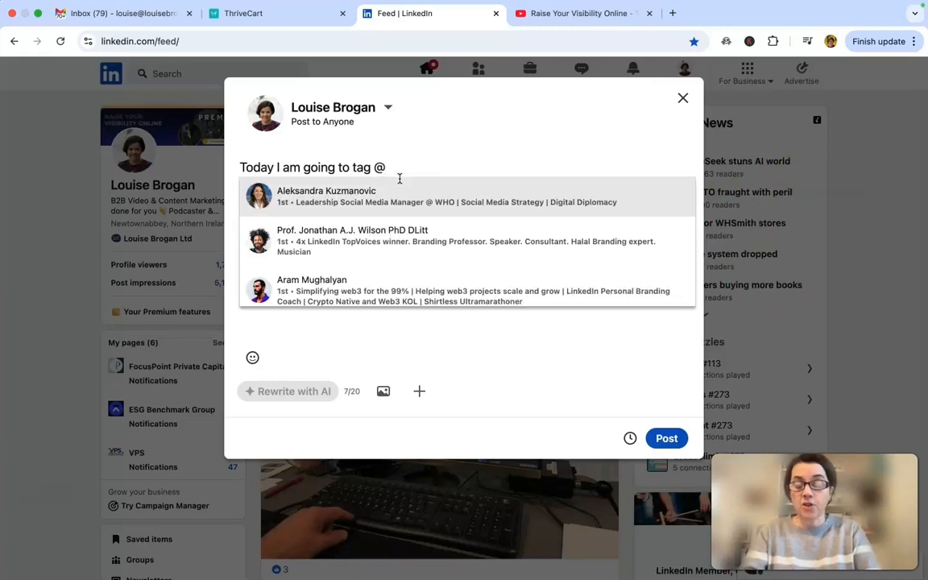
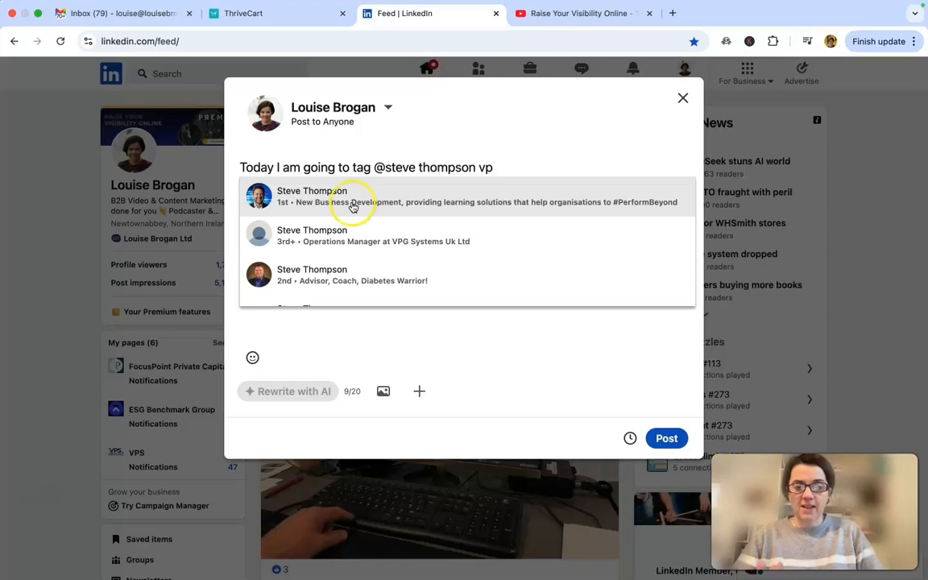
{"action": "left_click", "coordinate": [352, 196]}
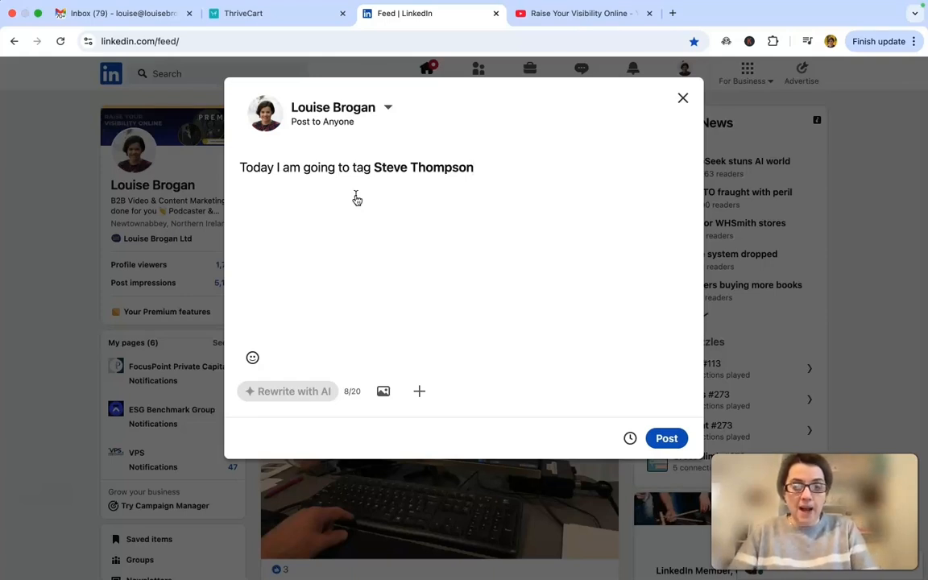
{"action": "key", "text": "Backspace"}
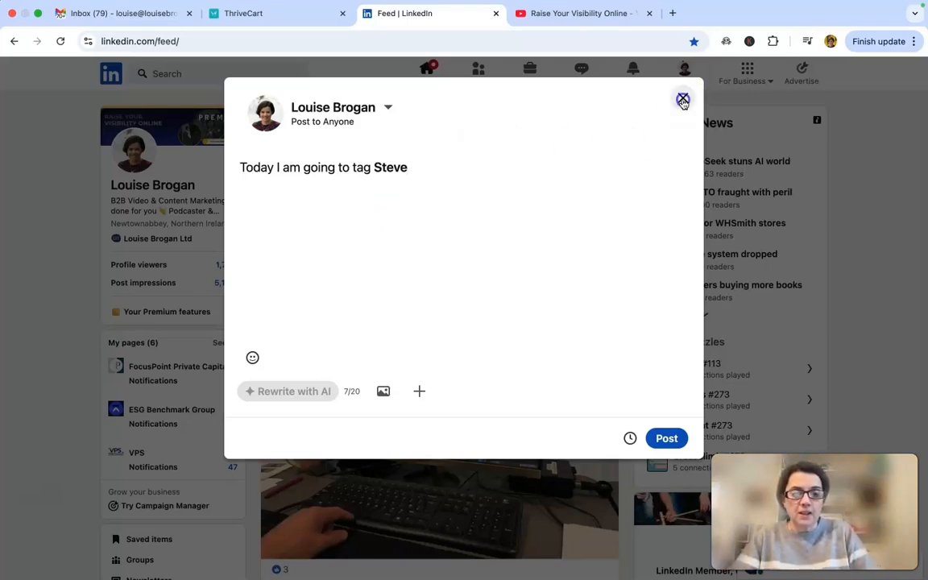
{"action": "left_click", "coordinate": [682, 99]}
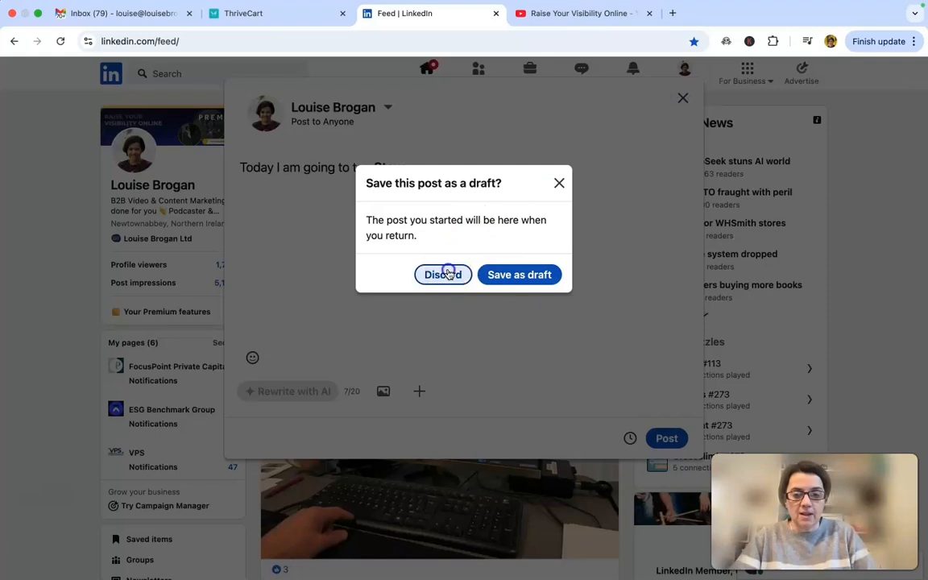
{"action": "left_click", "coordinate": [442, 273]}
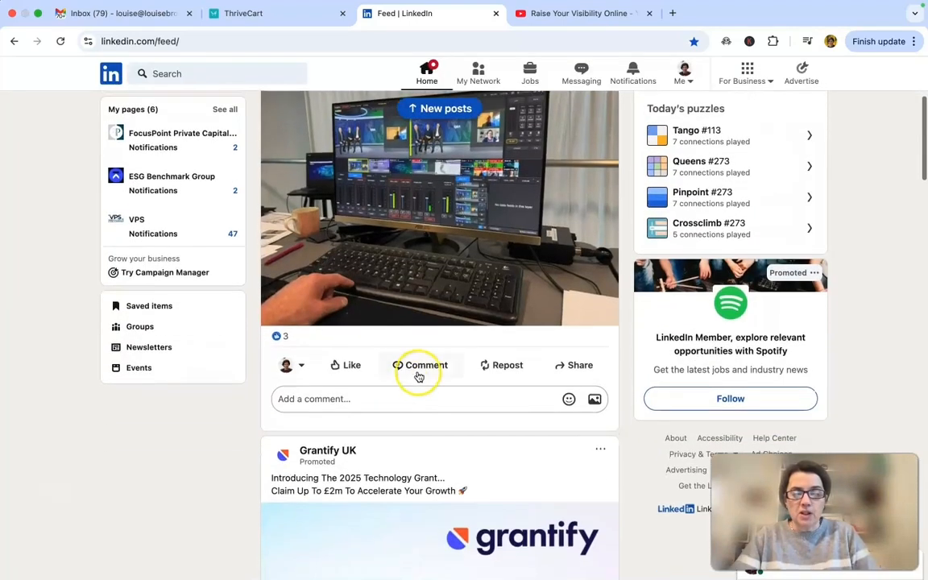
{"action": "left_click", "coordinate": [426, 364]}
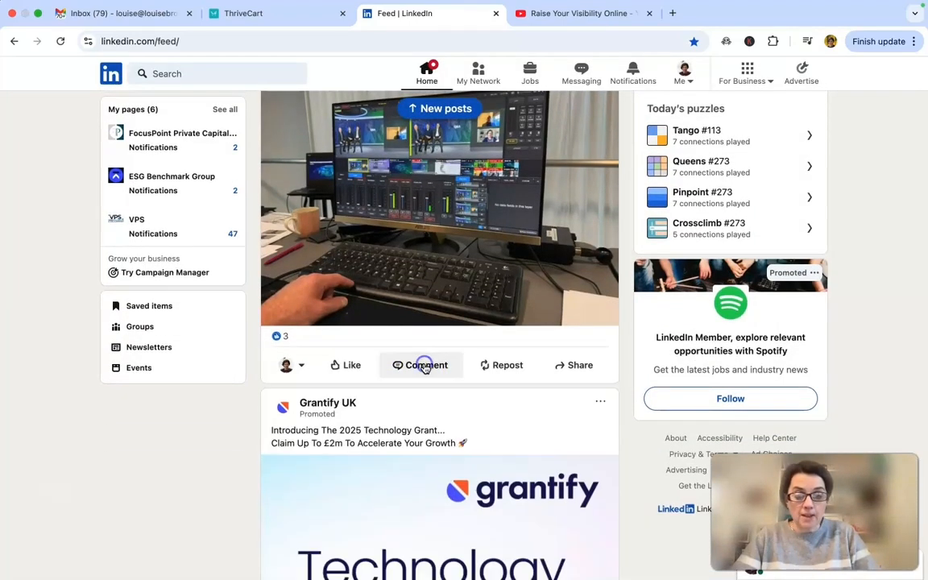
{"action": "left_click", "coordinate": [426, 365]}
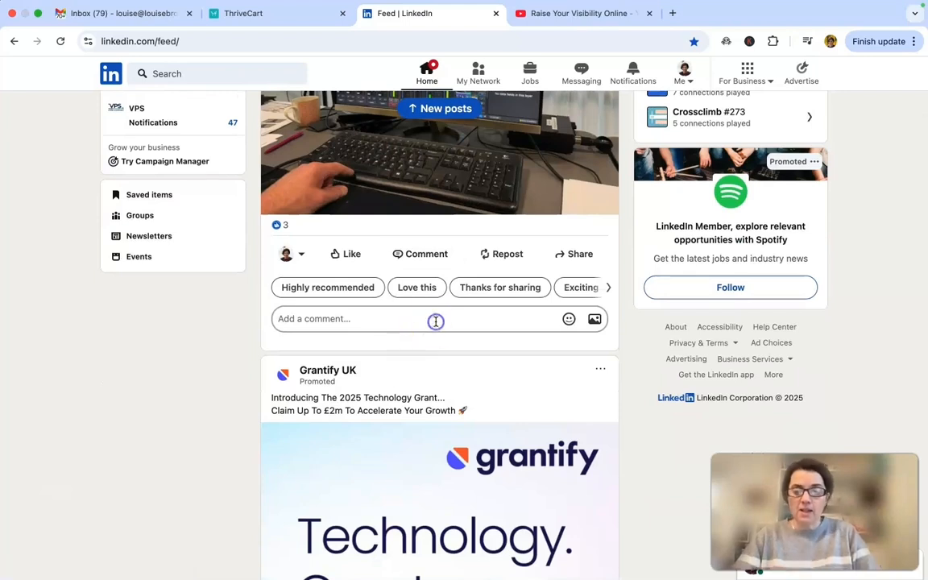
{"action": "type", "text": "Well"}
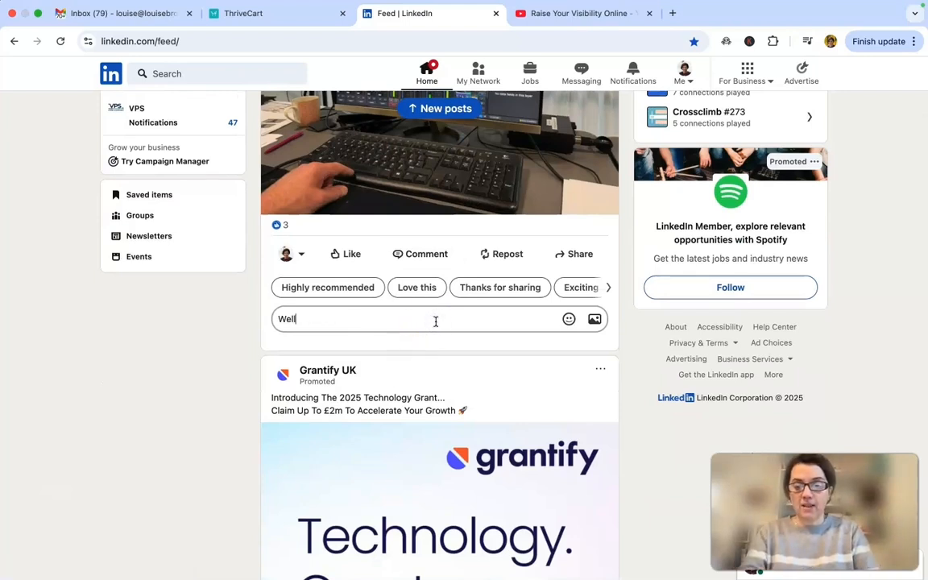
{"action": "type", "text": "done @"}
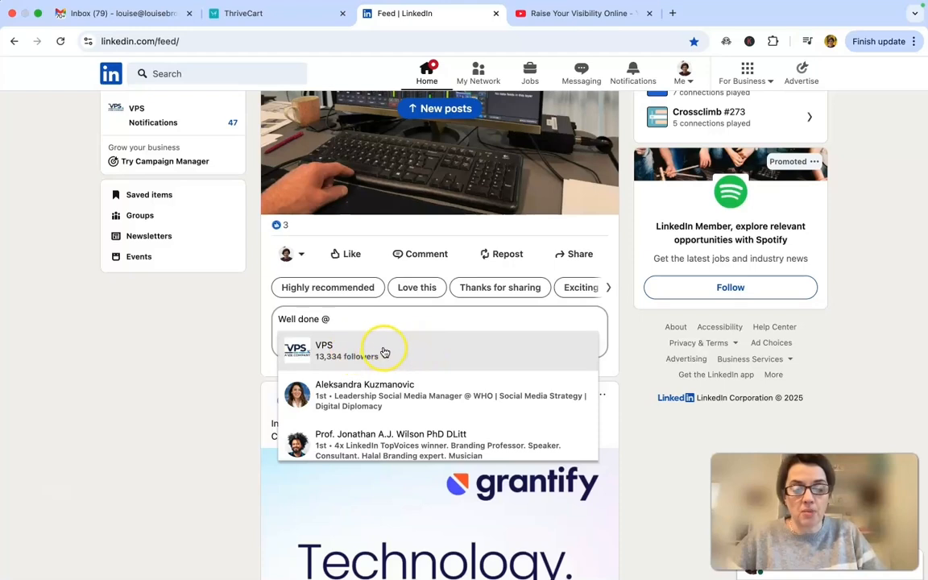
{"action": "left_click", "coordinate": [323, 350]}
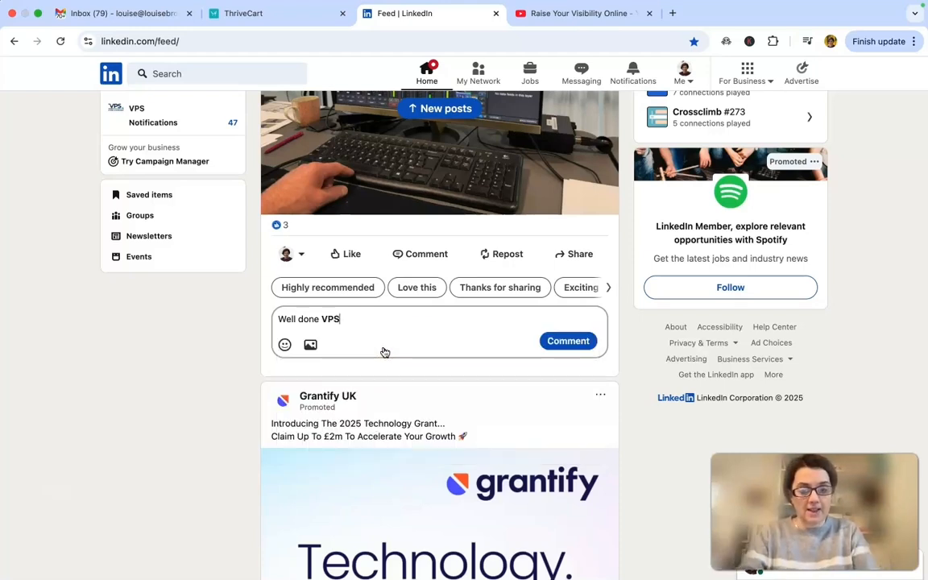
{"action": "type", "text": "on the forum!"}
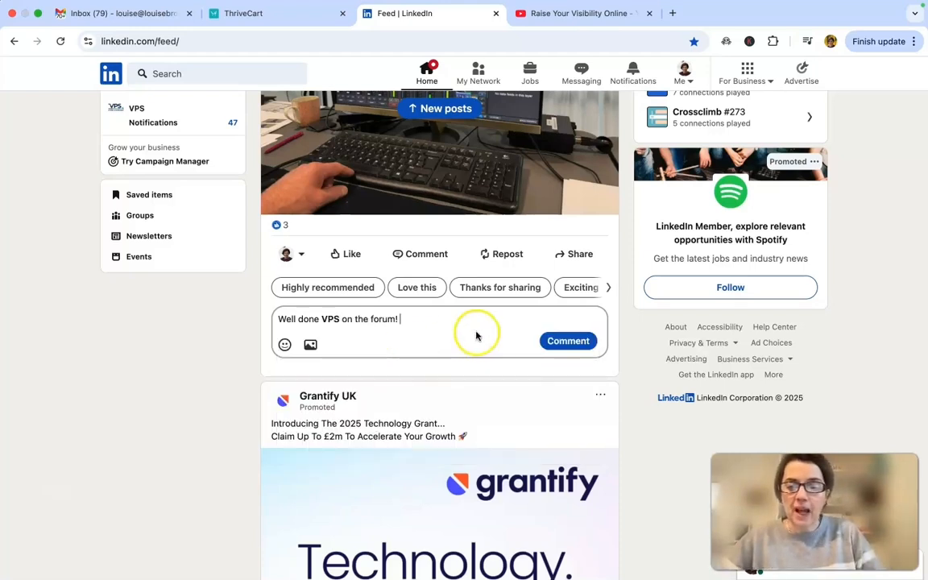
Step: Post the 'Well done VPS on the forum!' comment on the VPS post
{"action": "left_click", "coordinate": [568, 341]}
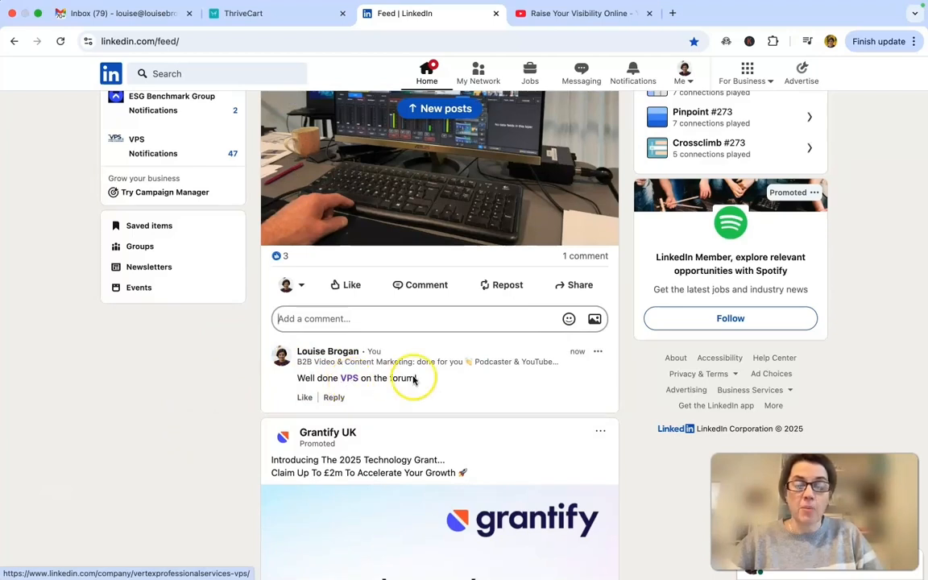
{"action": "mouse_move", "coordinate": [171, 438]}
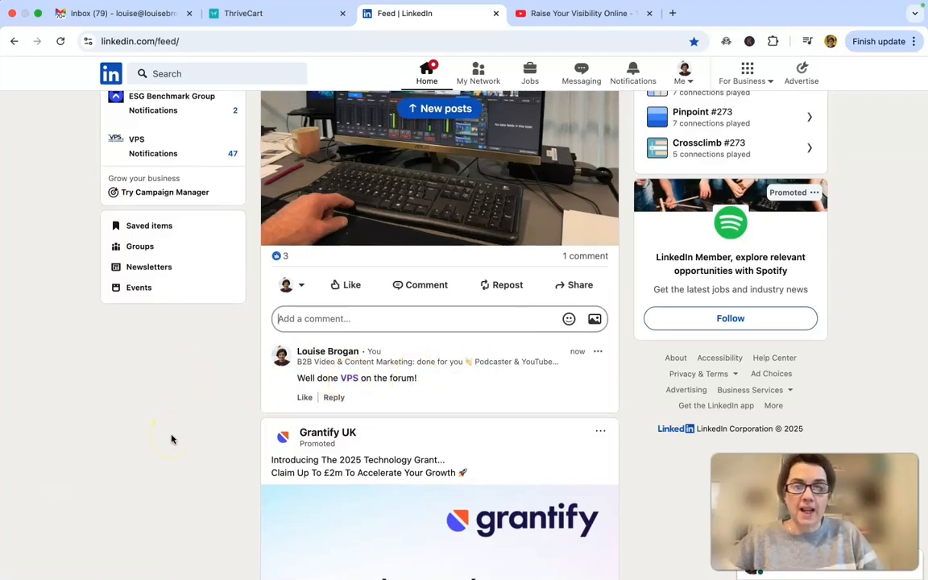